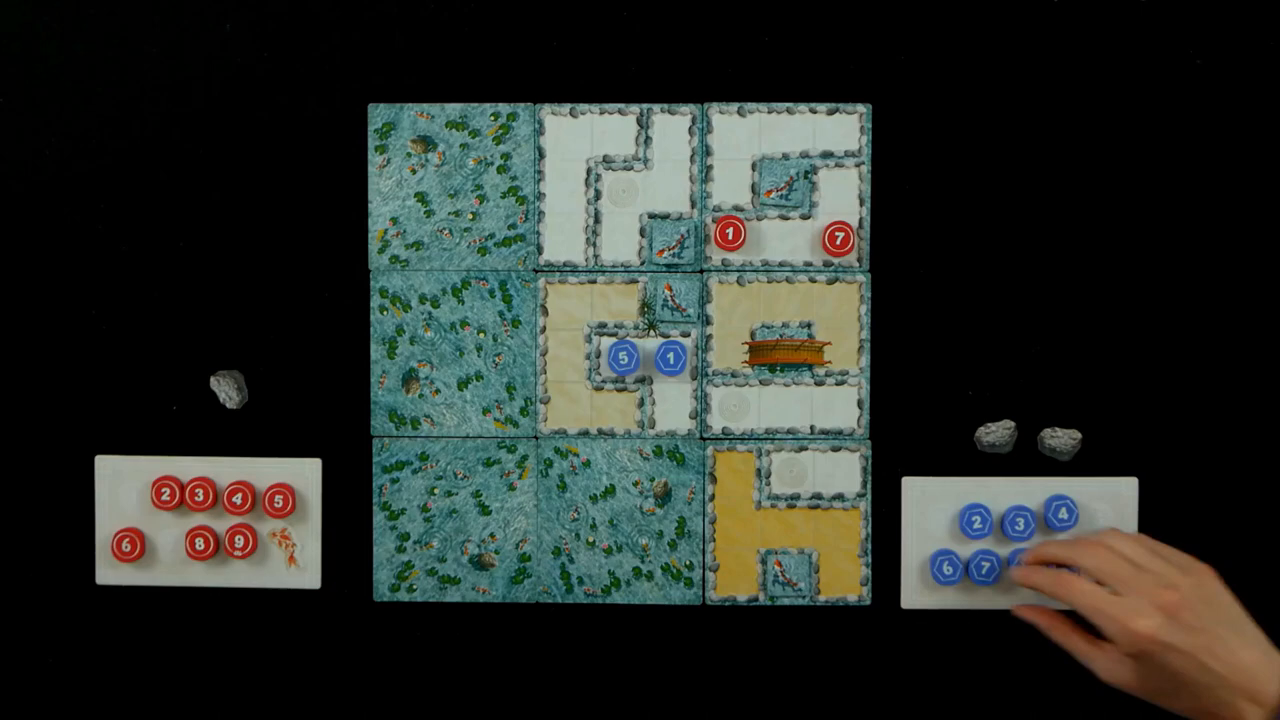
drag(976, 570, 584, 360)
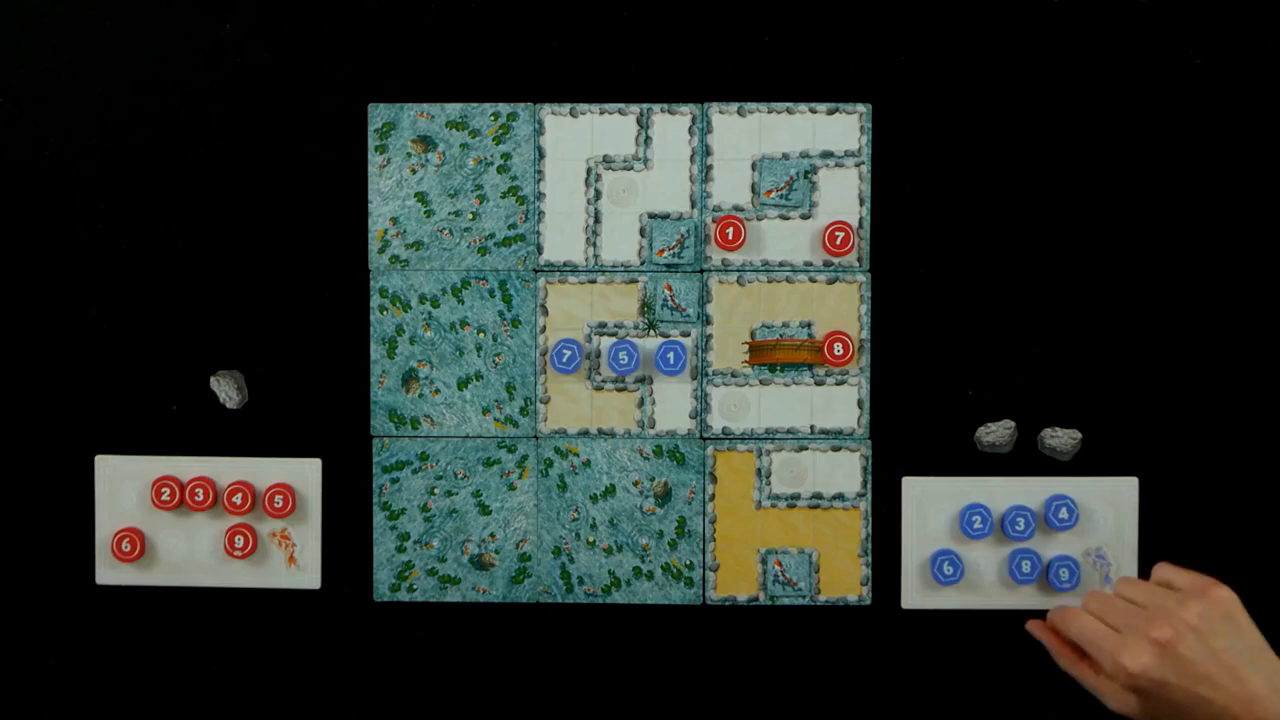
drag(1020, 564, 736, 352)
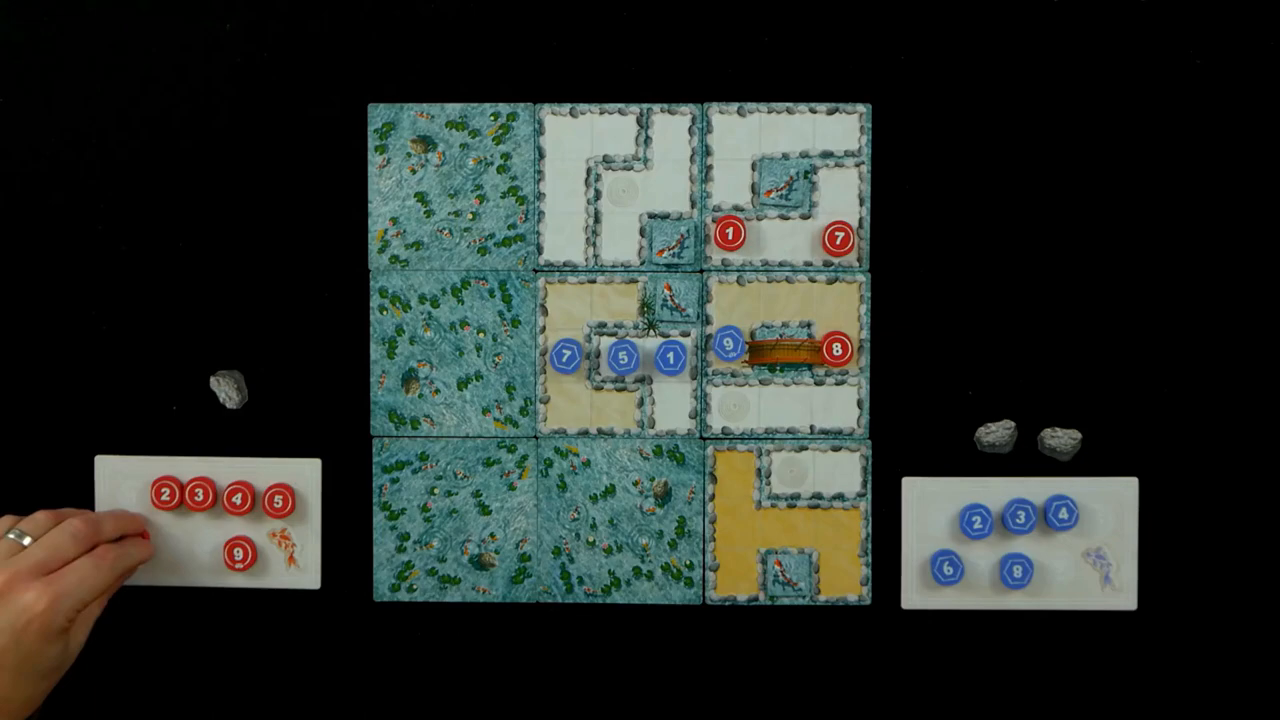
click(736, 304)
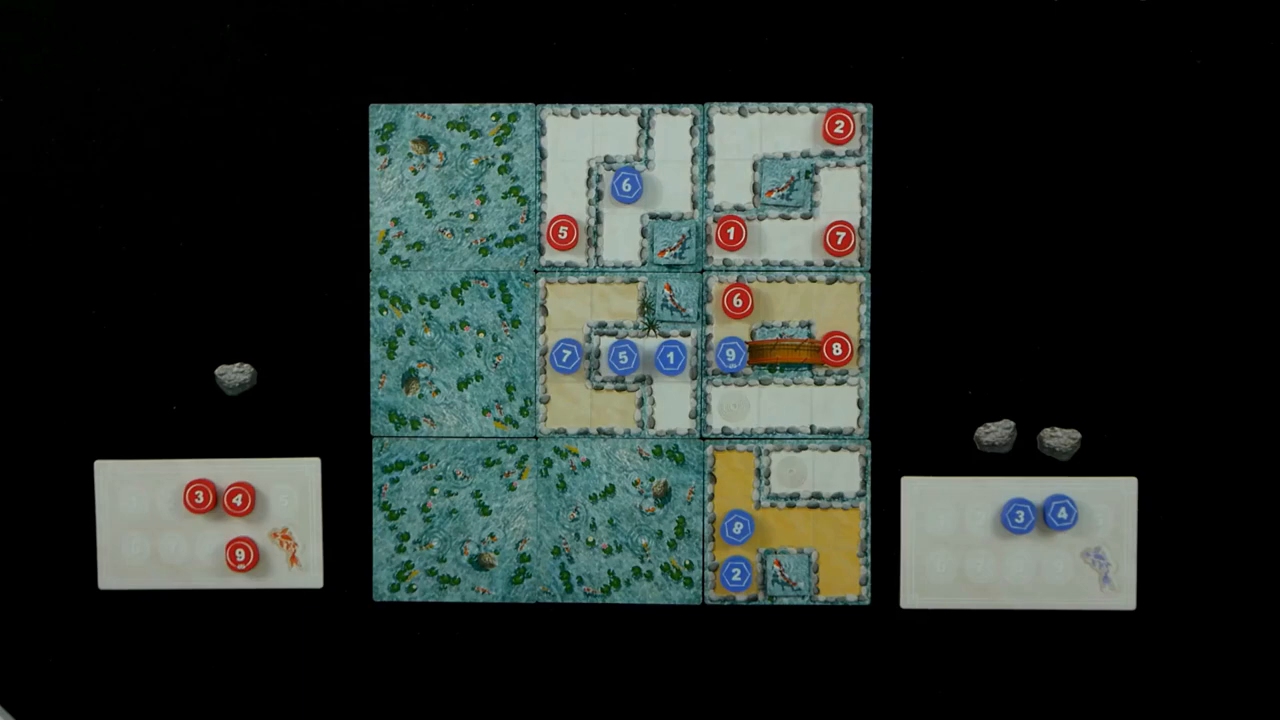
drag(238, 556, 670, 134)
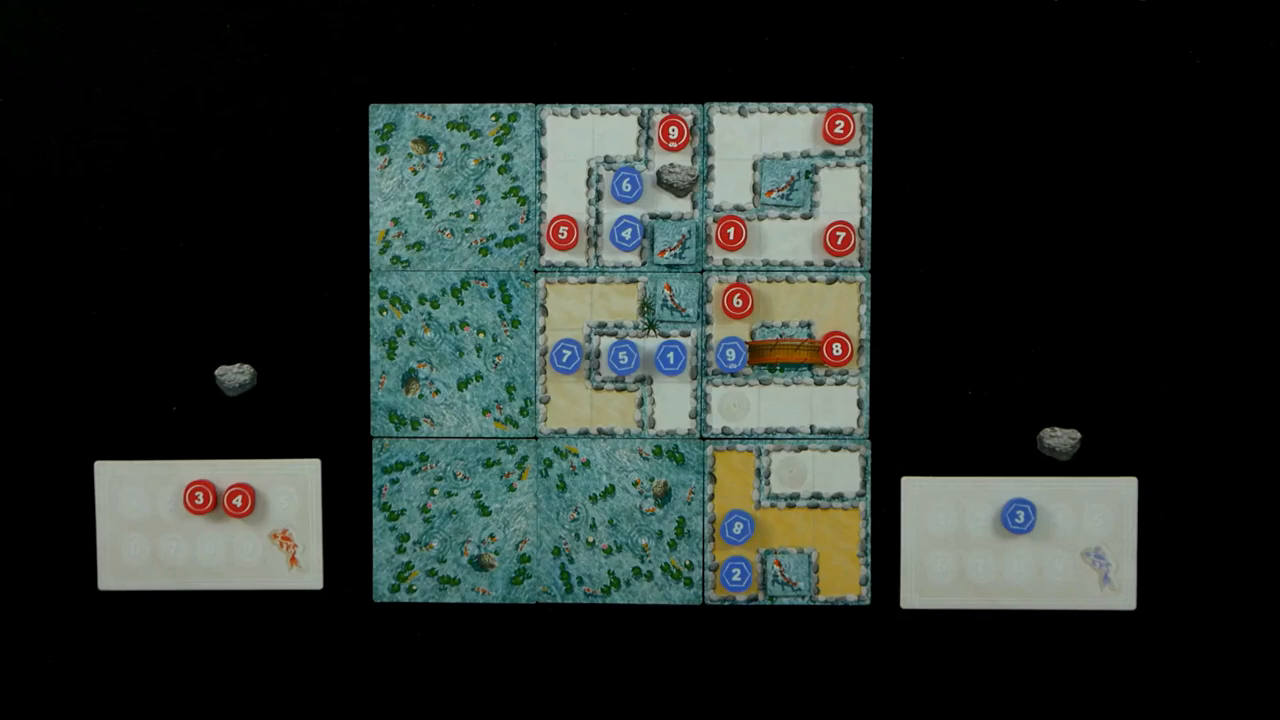
click(200, 500)
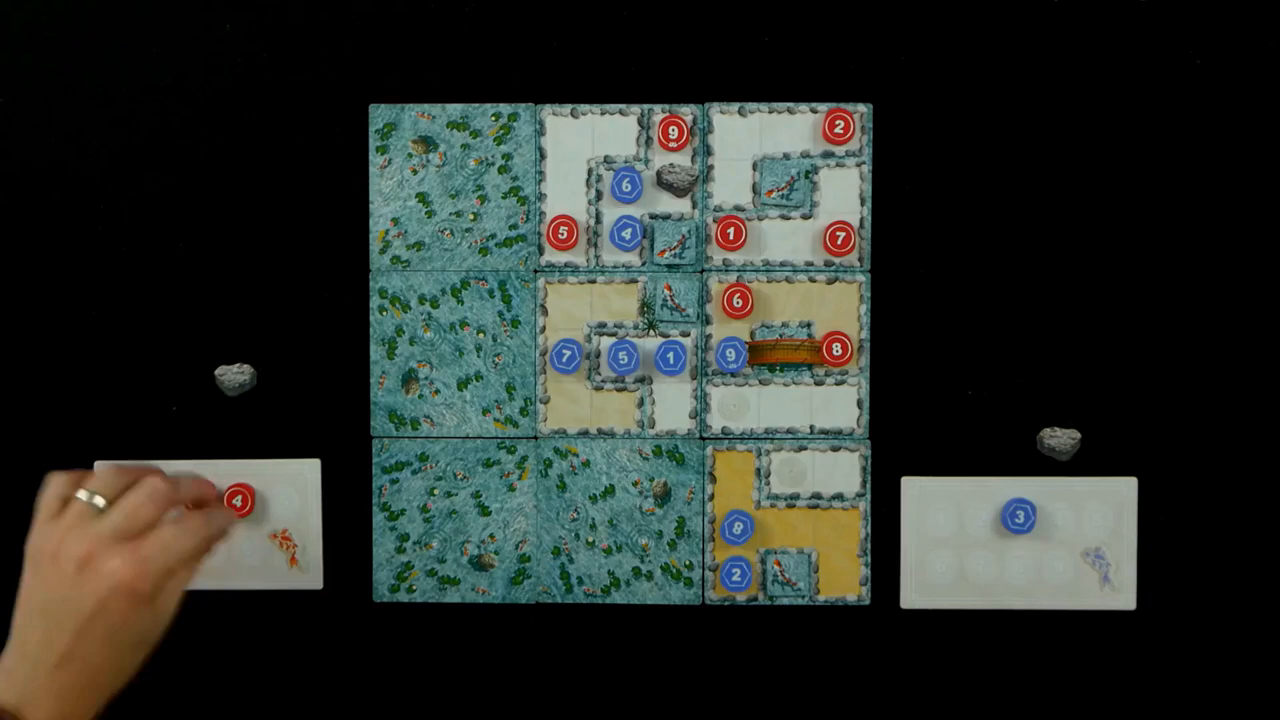